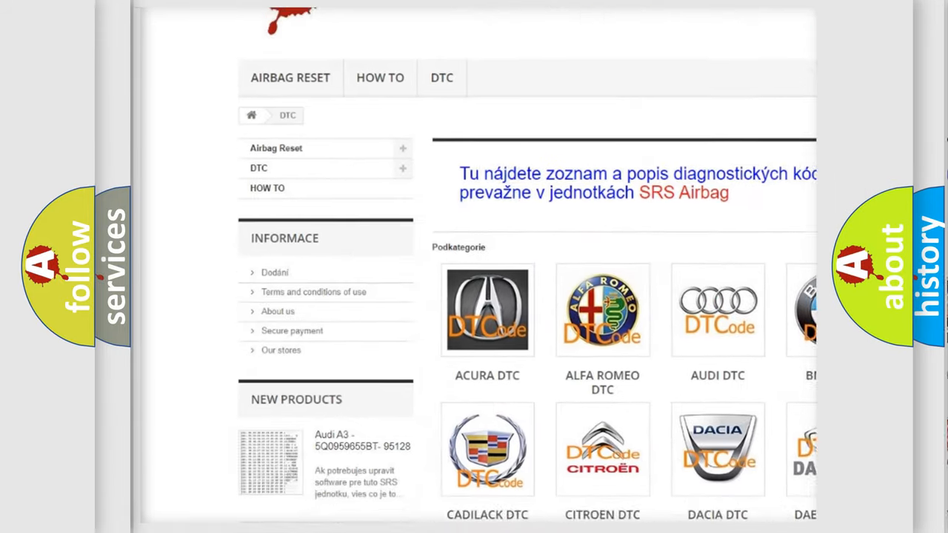
{"action": "scroll", "scroll_direction": "down", "scroll_amount": 3}
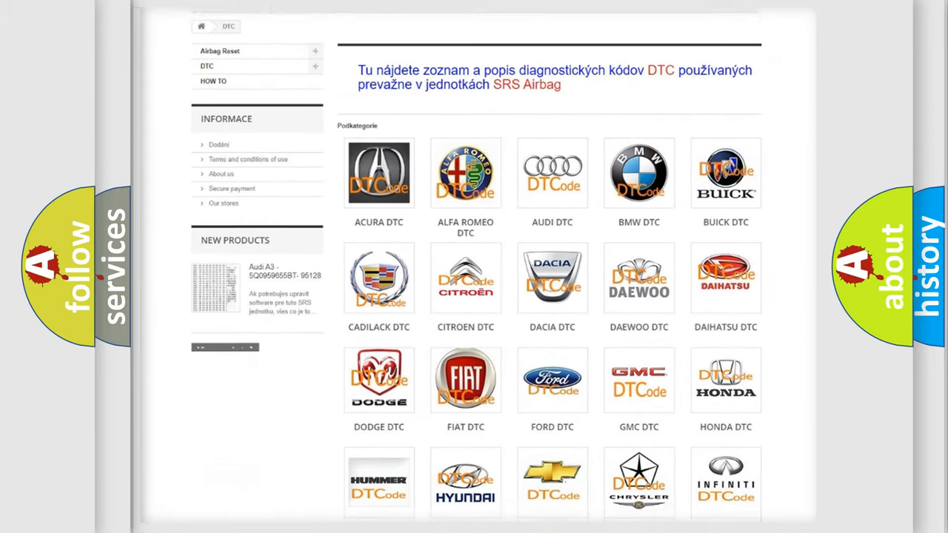
{"action": "scroll", "scroll_direction": "down", "scroll_amount": 3}
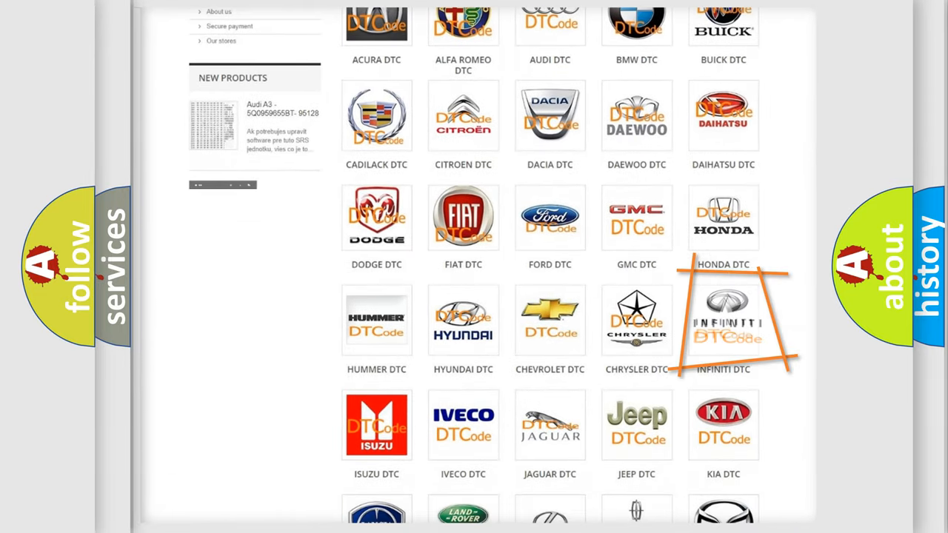